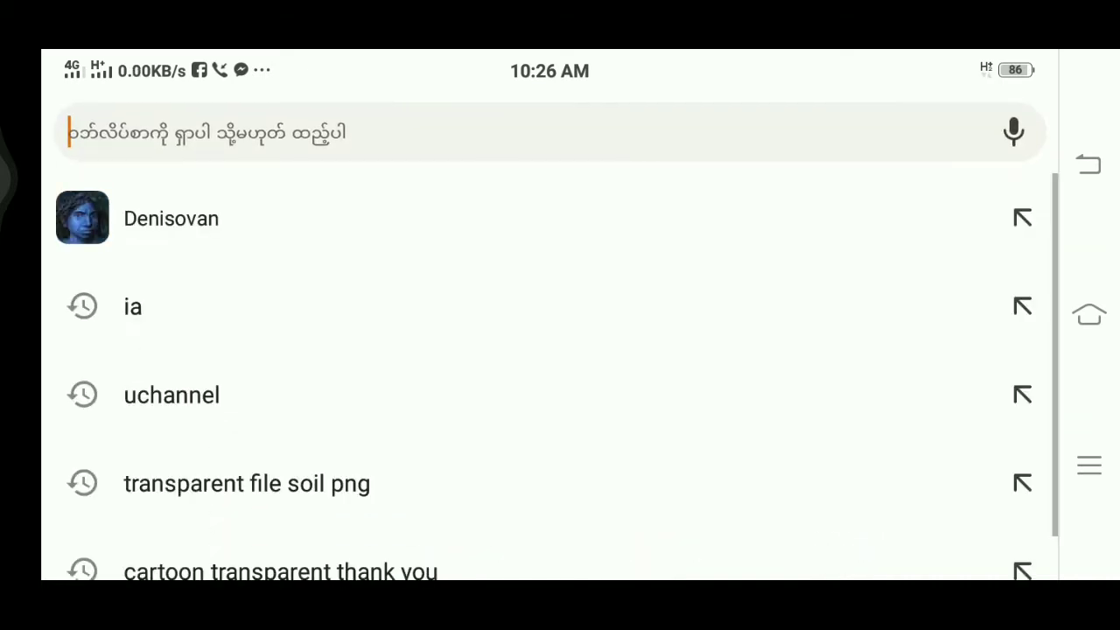
Load youtube.com in the browser to bring up the recommendations home feed
text(youtube.com)
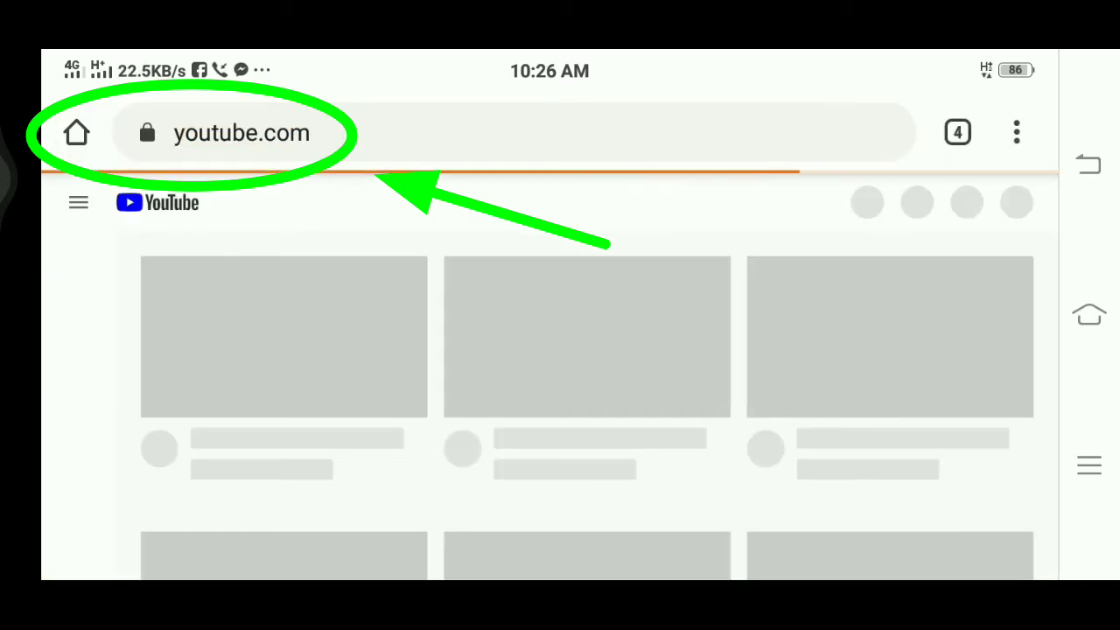
click(1014, 132)
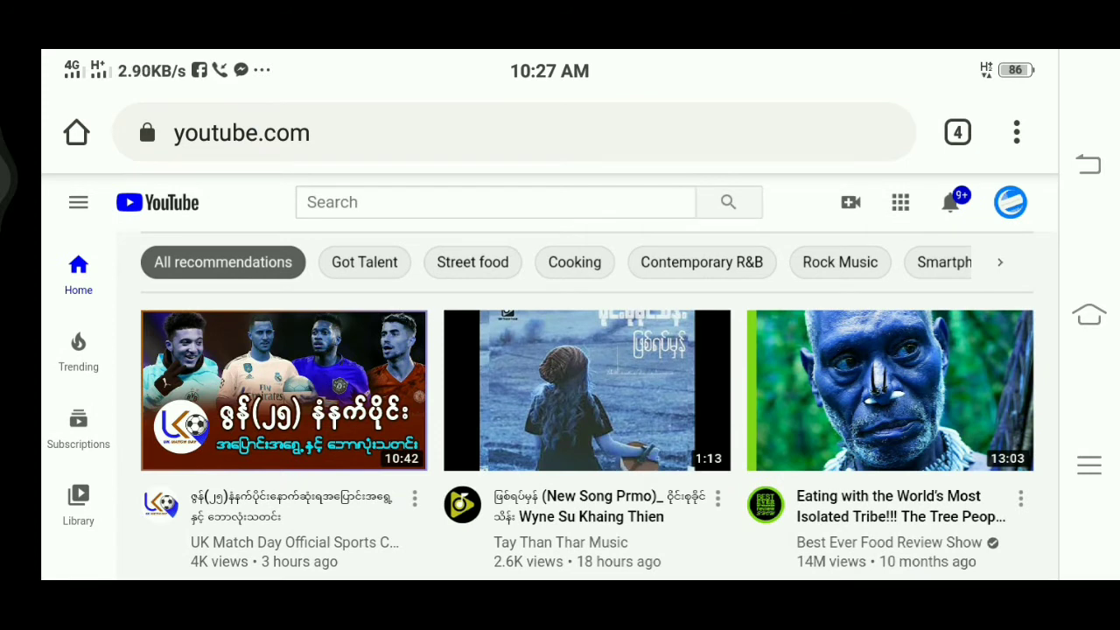
Go to the youtube.com/account settings page from the profile avatar menu
click(1009, 202)
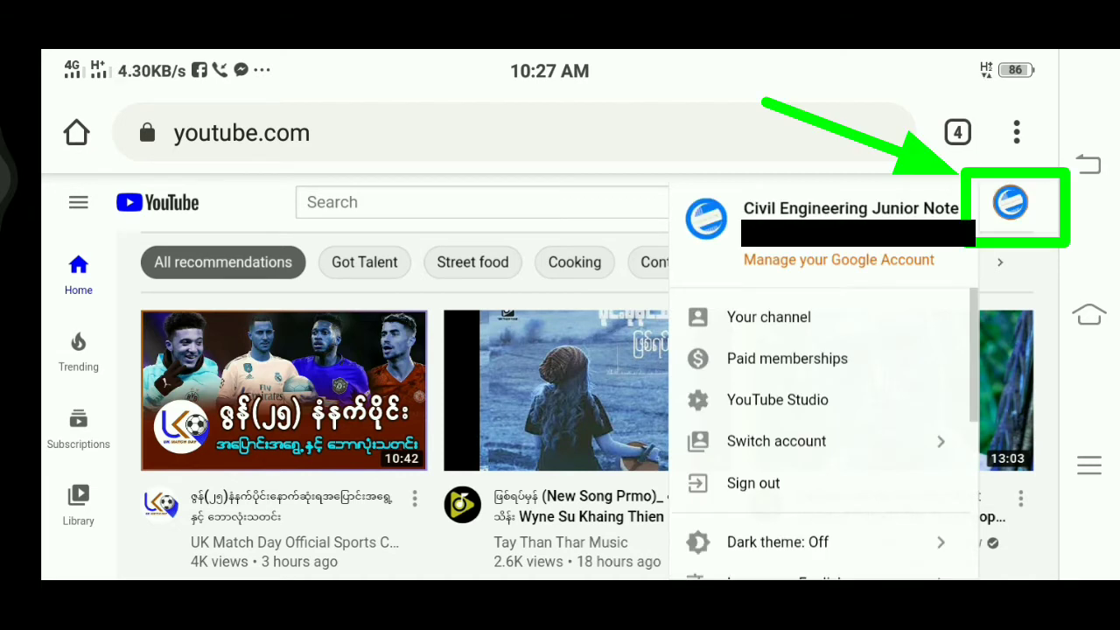
scroll(down, 3)
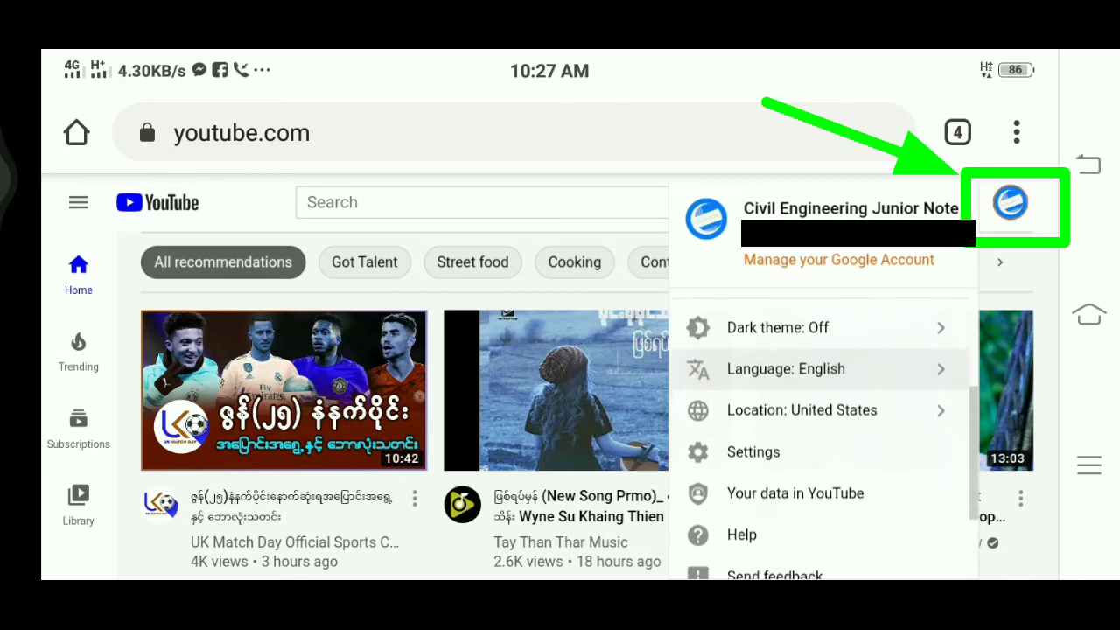
click(838, 259)
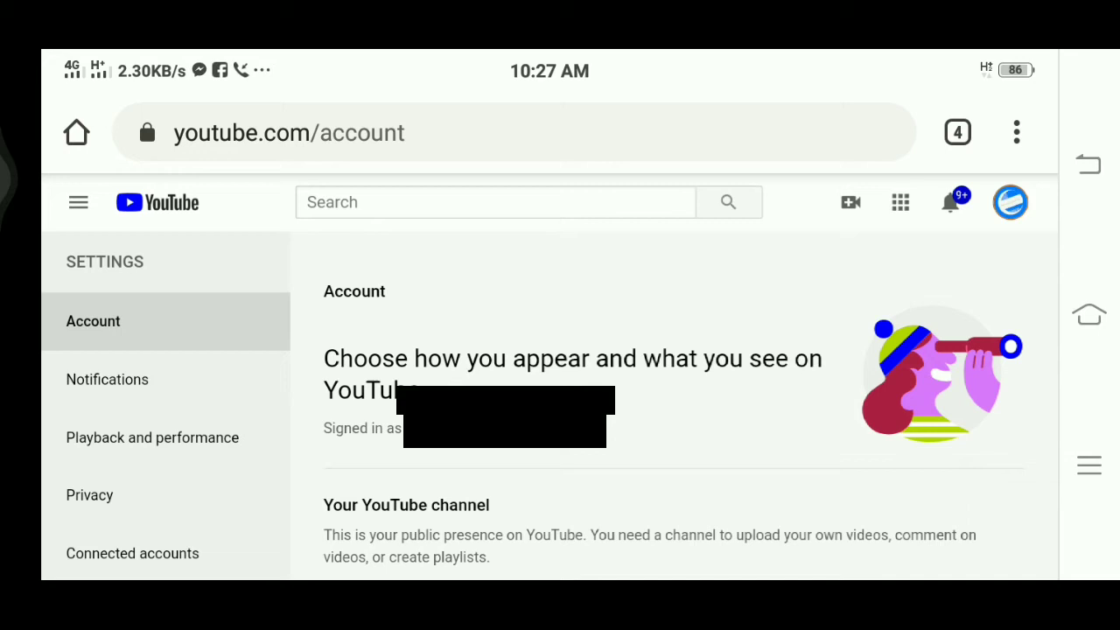
scroll(down, 3)
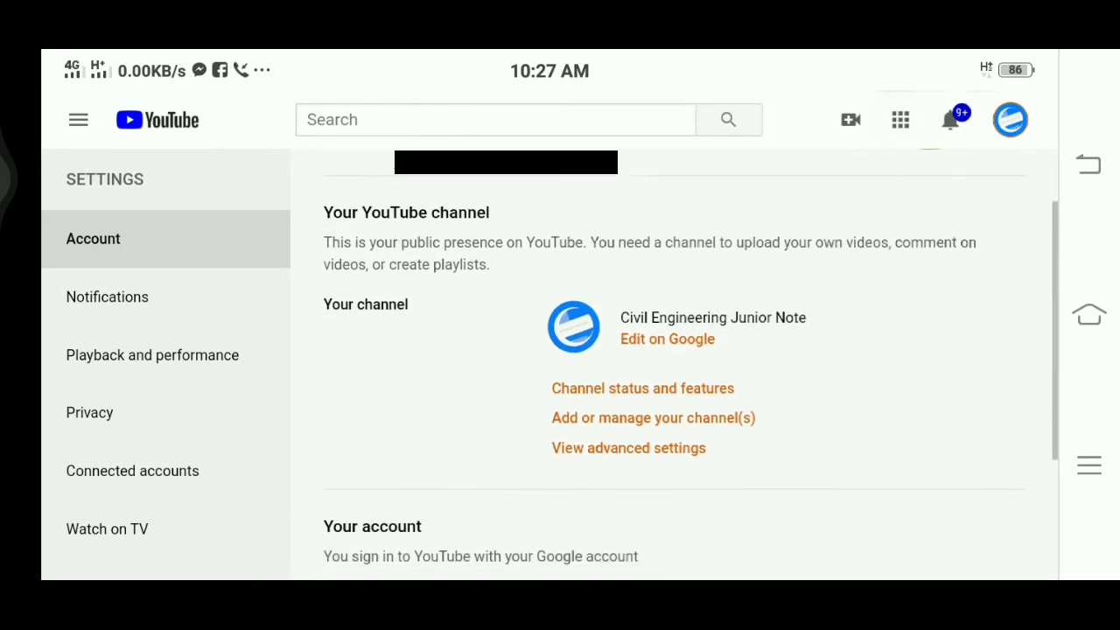
click(642, 380)
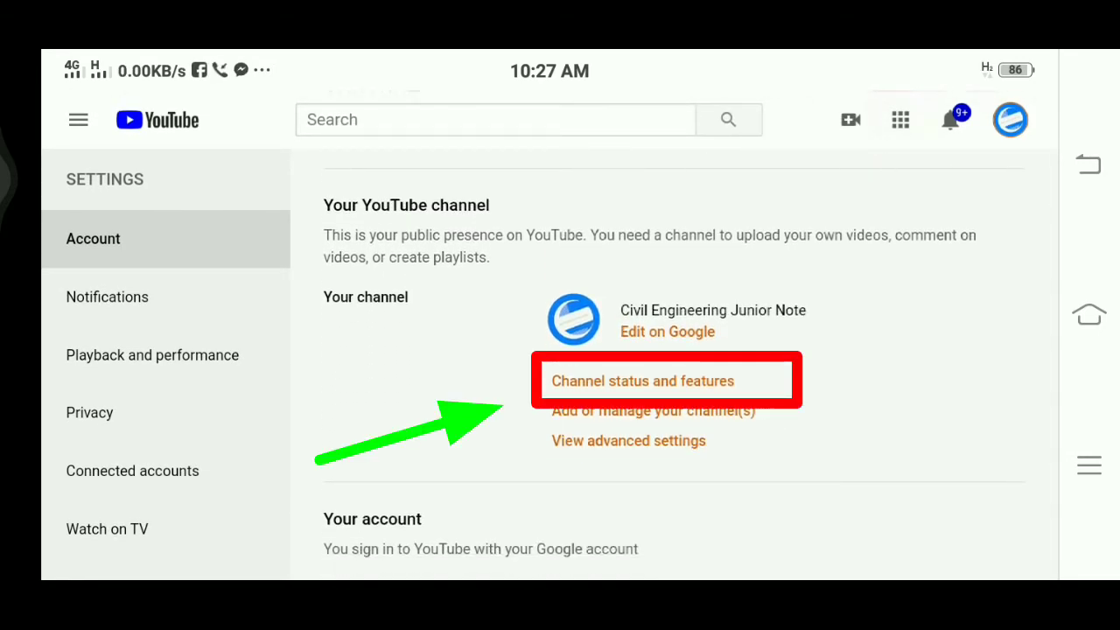
scroll(down, 3)
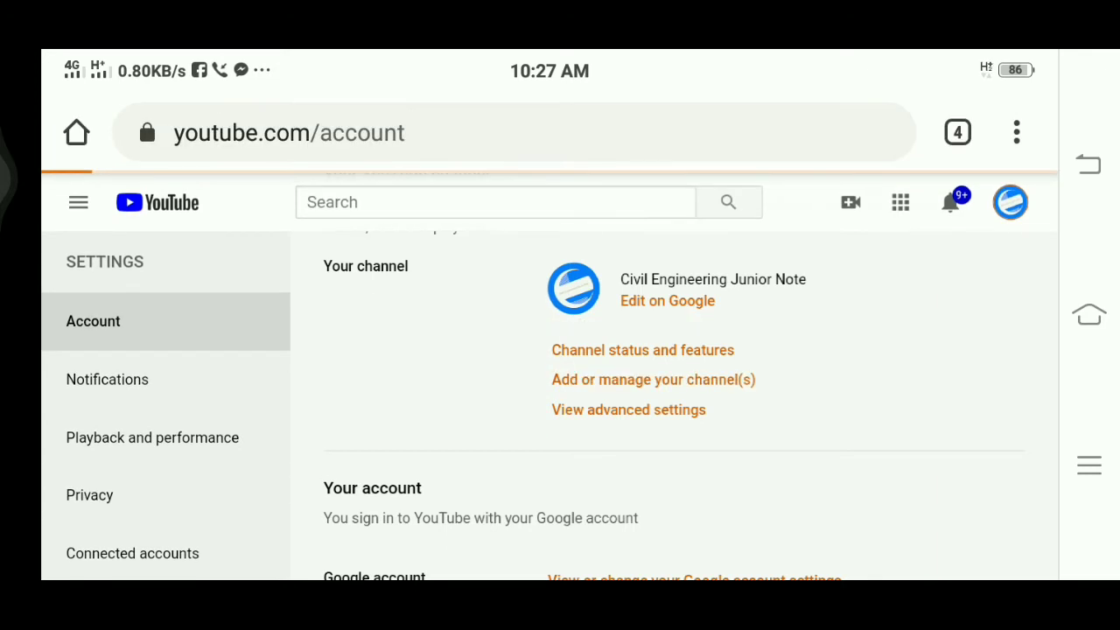
On Status and Features, confirm custom URL is enabled and follow the CivilEngineeringJuniorNote link
click(642, 350)
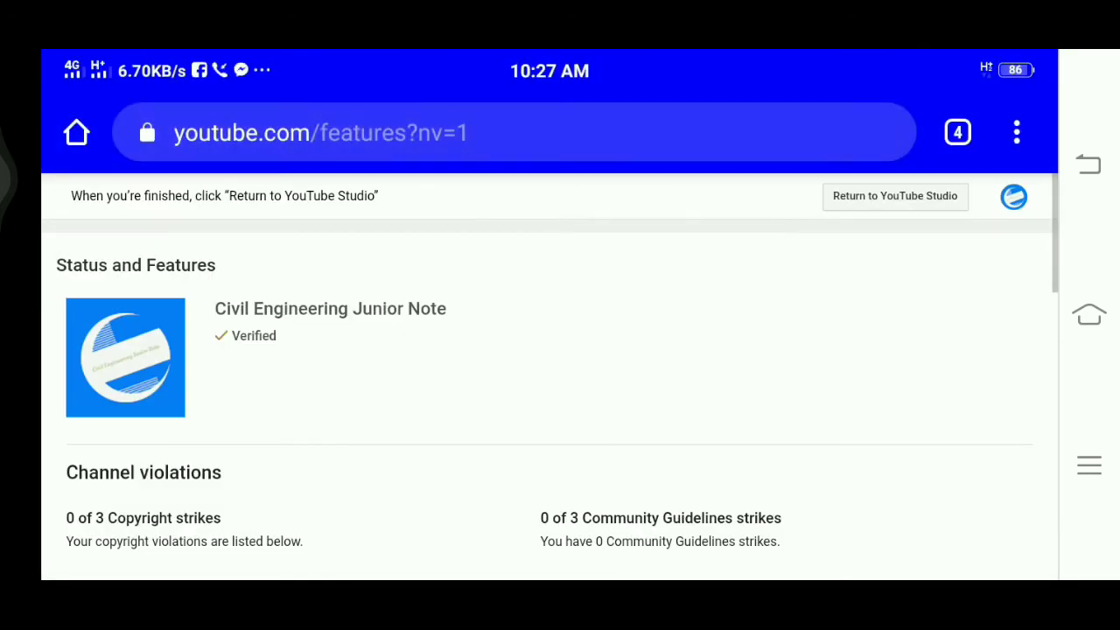
scroll(down, 3)
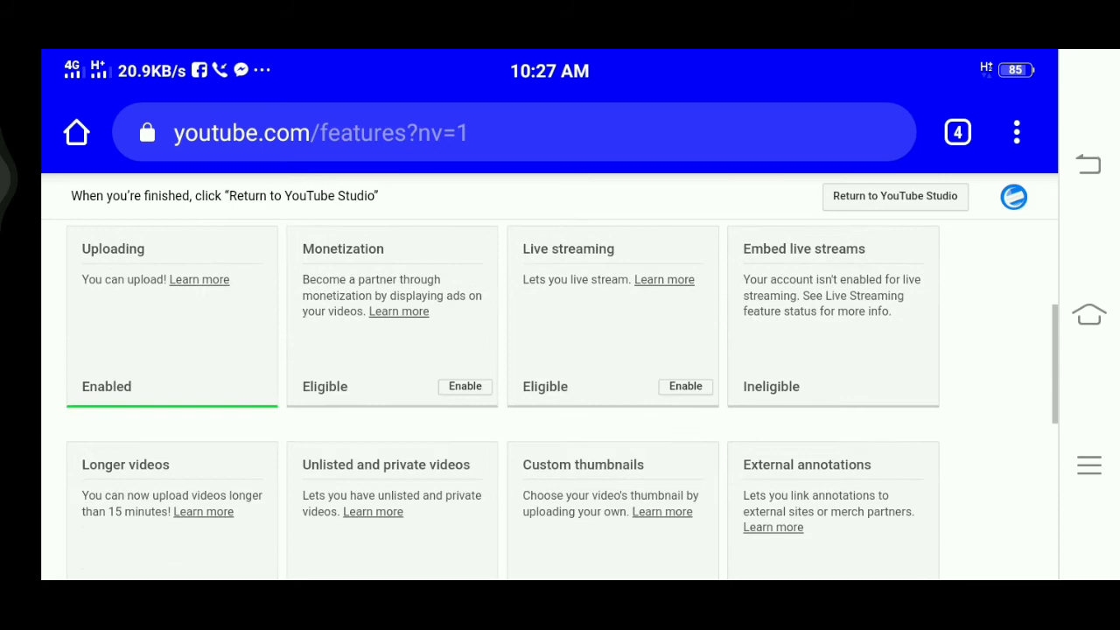
scroll(down, 3)
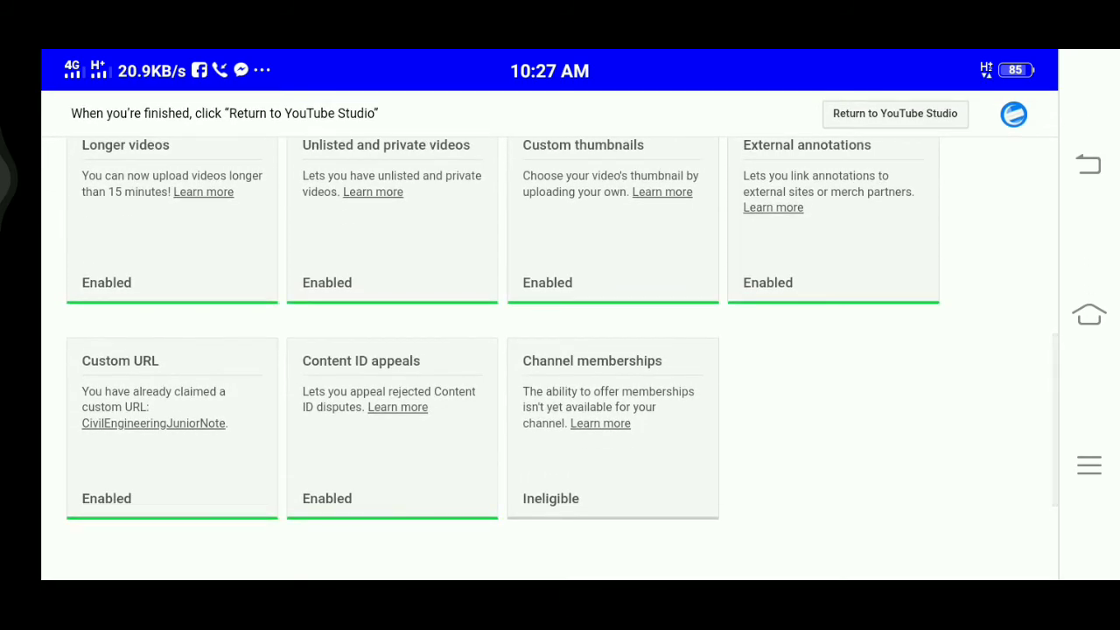
scroll(down, 3)
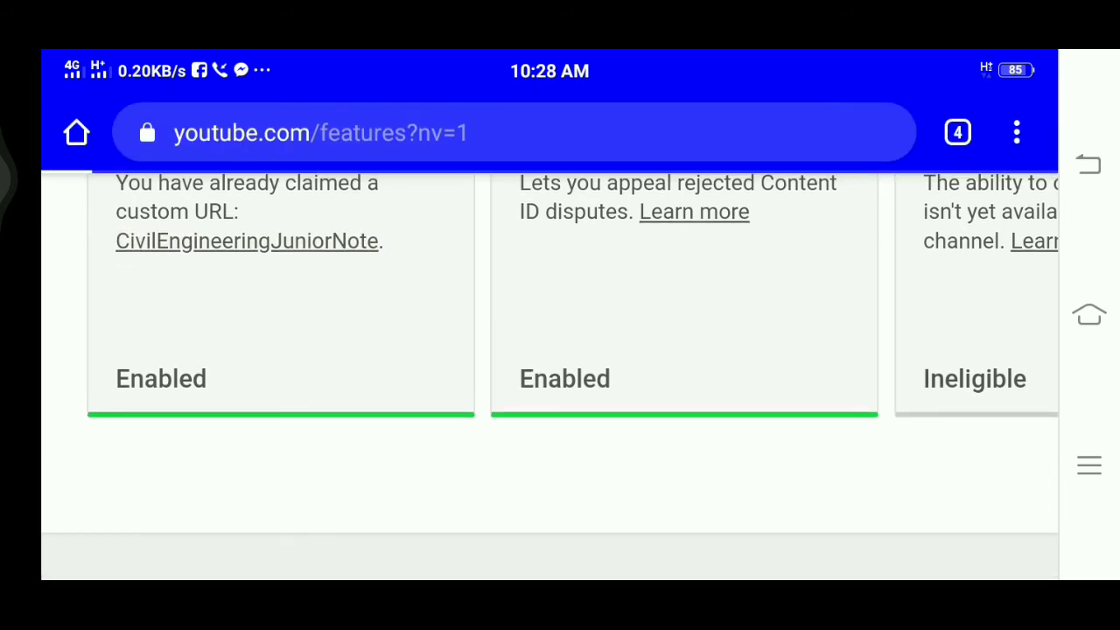
click(246, 240)
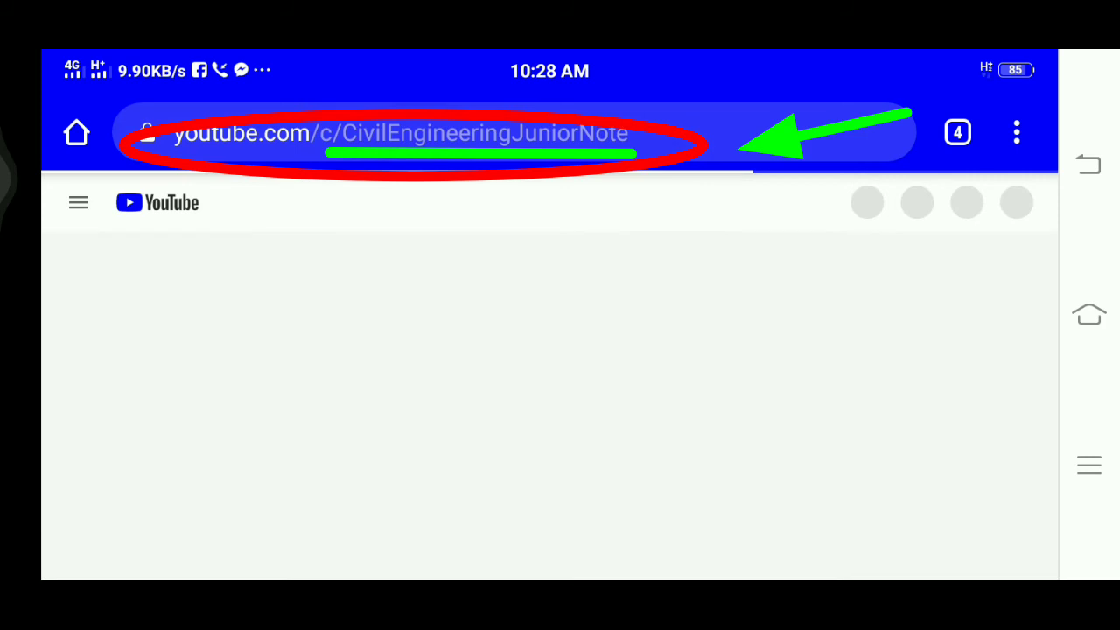